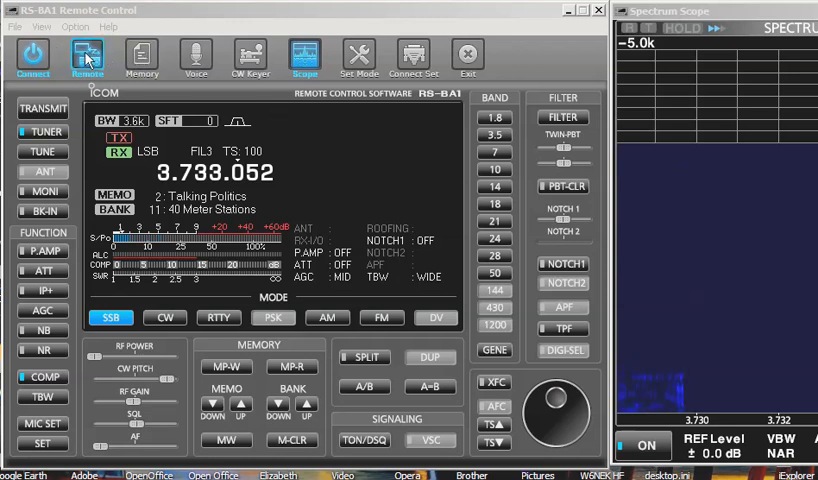
left_click(86, 57)
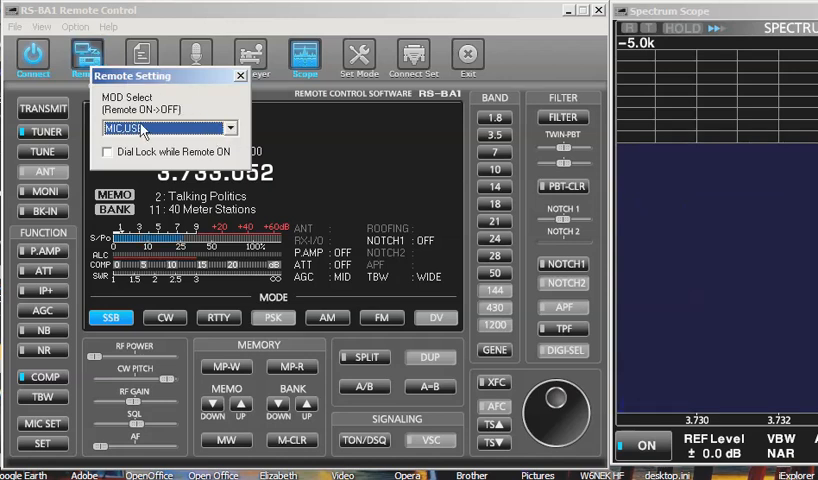
mouse_move(195, 35)
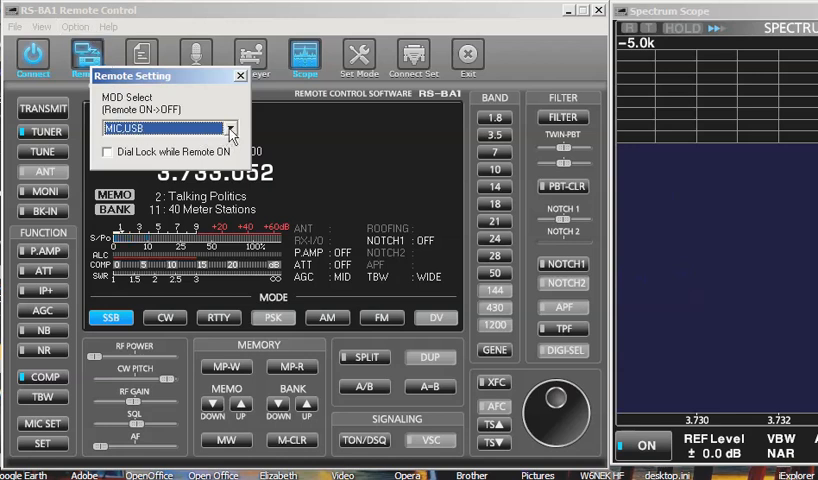
left_click(231, 128)
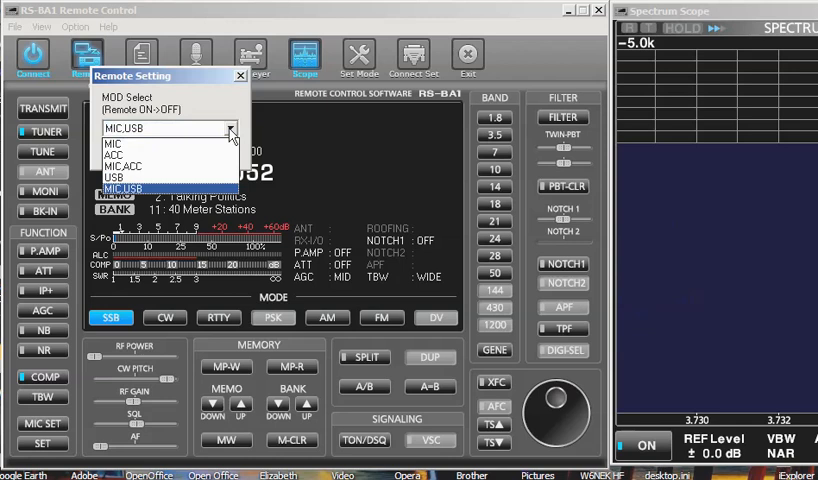
mouse_move(135, 184)
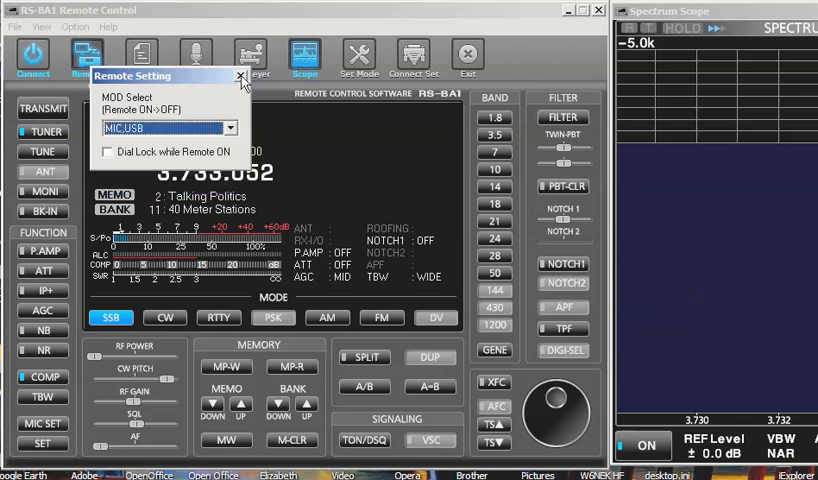
left_click(240, 77)
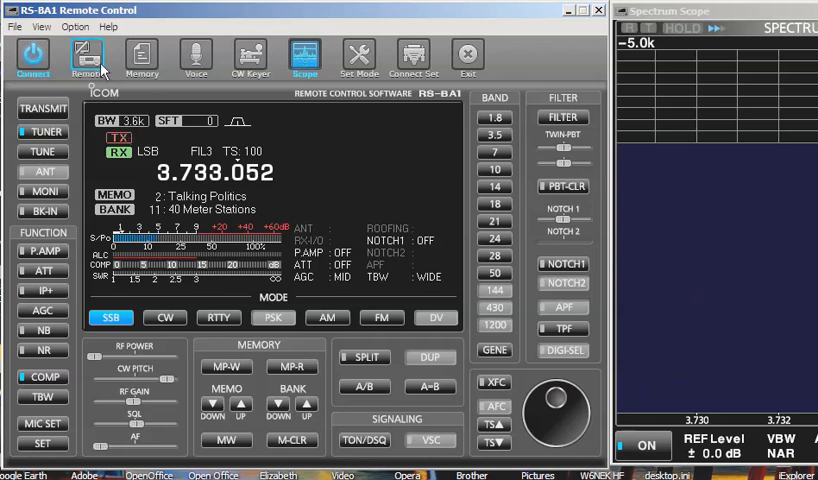
mouse_move(86, 55)
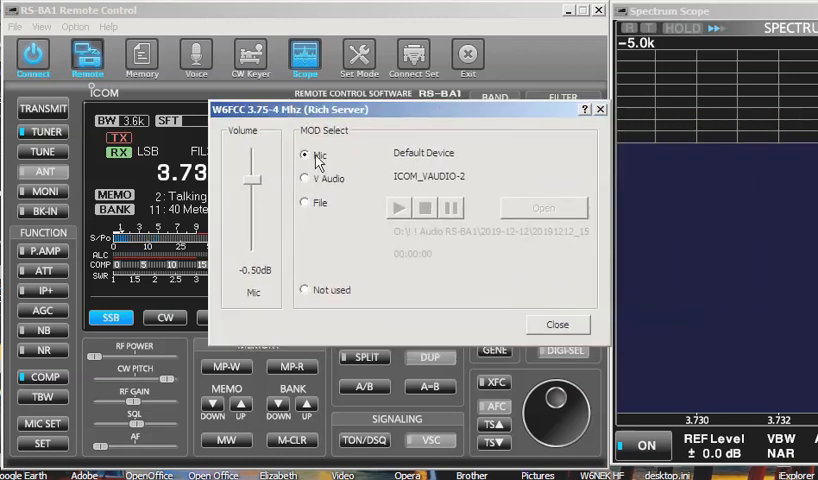
mouse_move(287, 203)
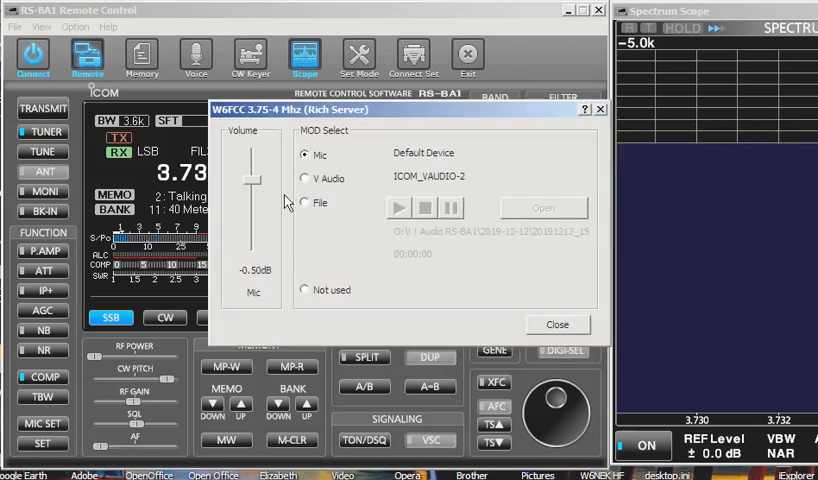
left_click(305, 178)
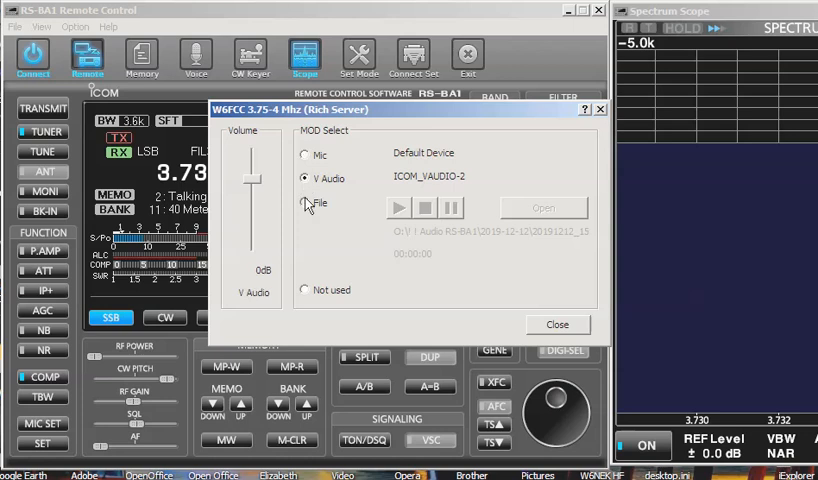
left_click(305, 203)
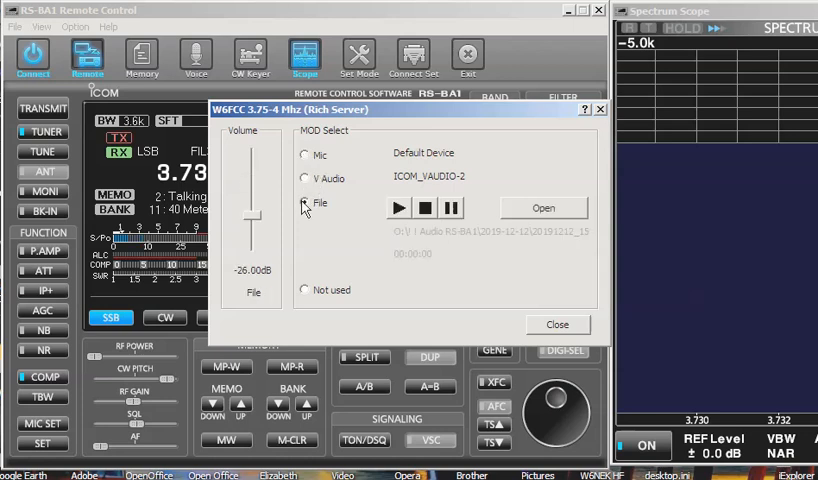
left_click(557, 324)
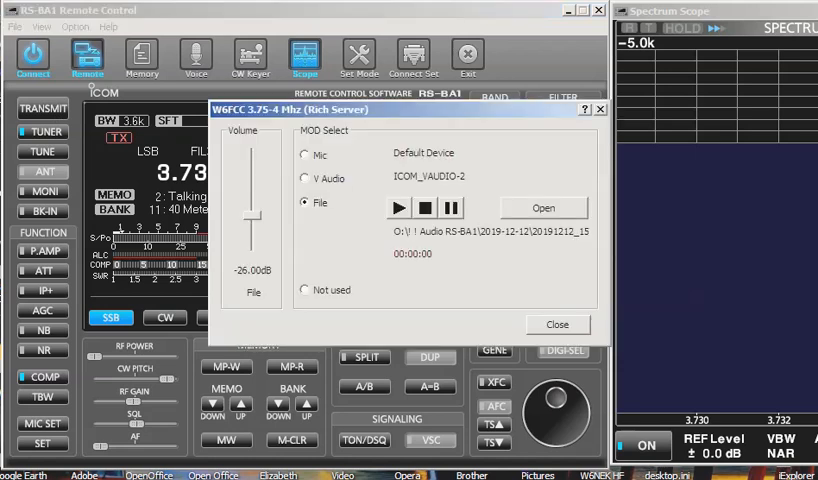
left_click(306, 153)
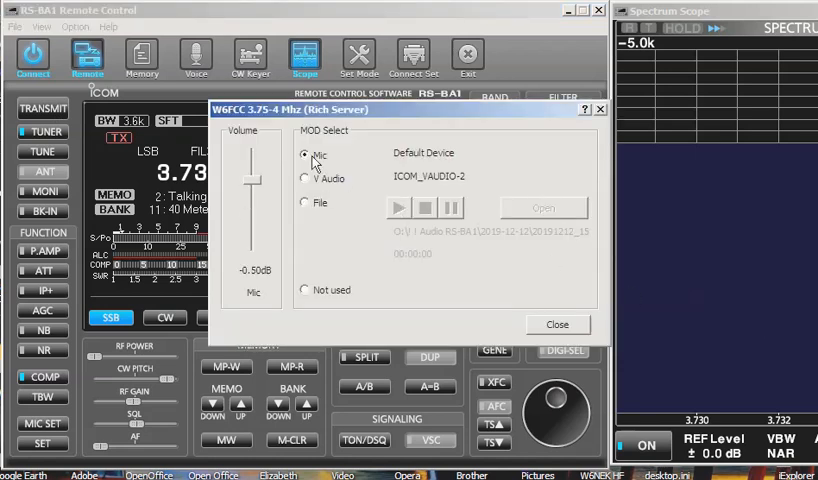
left_click(557, 324)
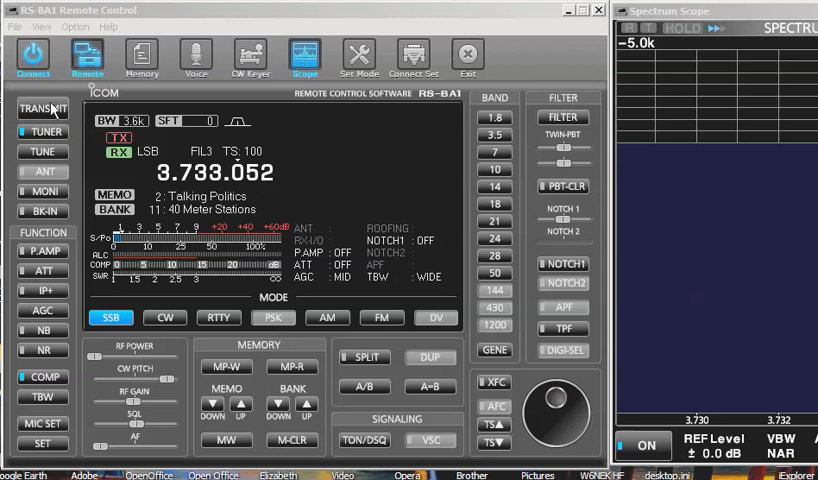
left_click(43, 108)
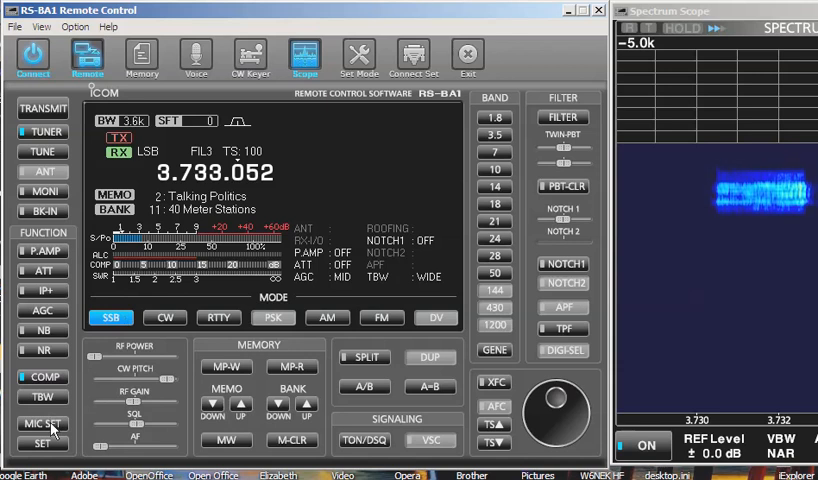
left_click(41, 423)
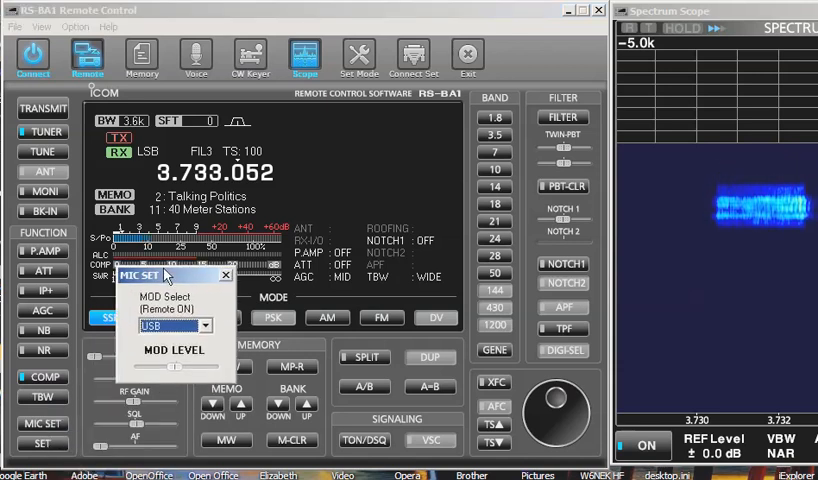
left_click(204, 325)
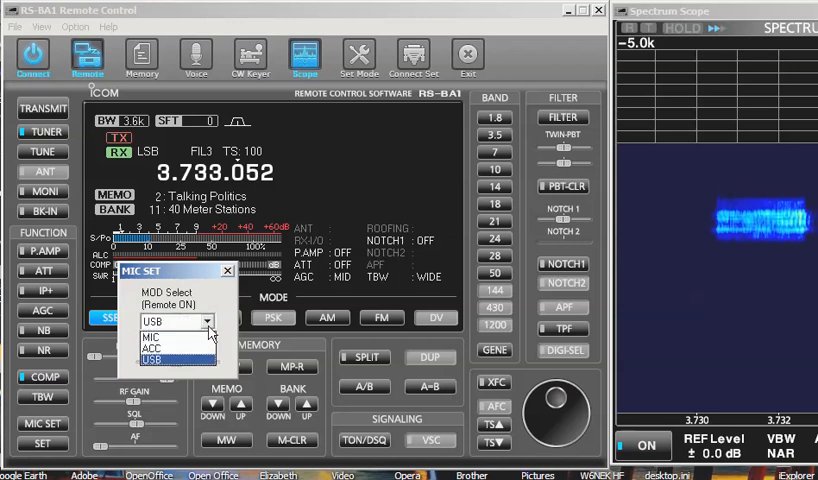
left_click(152, 335)
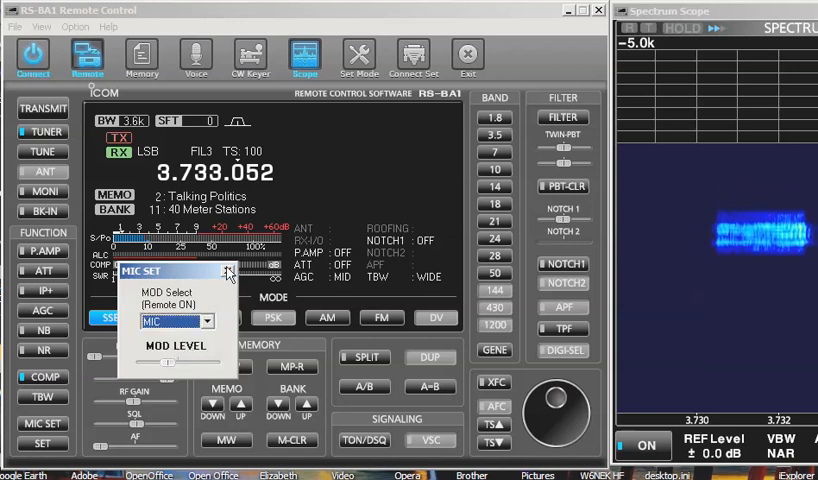
left_click(229, 272)
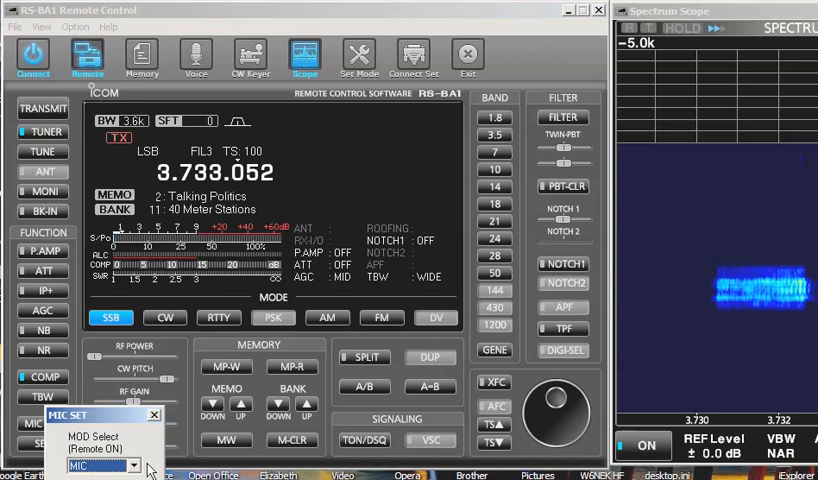
left_click(138, 466)
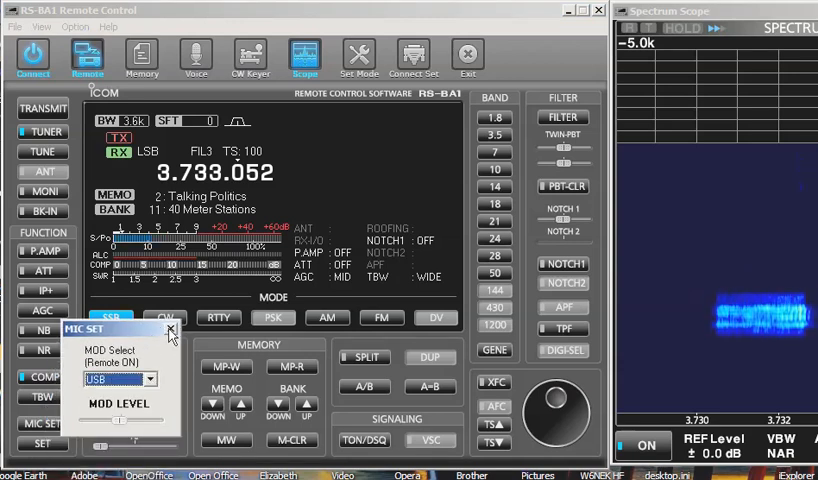
left_click(170, 329)
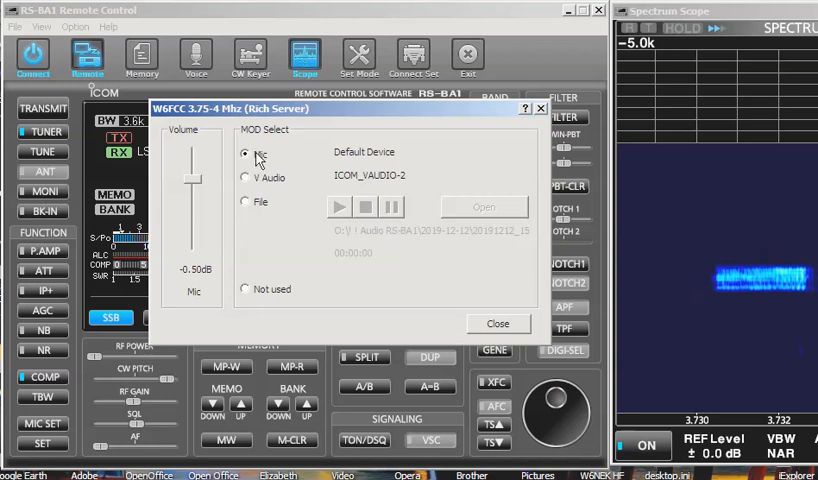
left_click(497, 323)
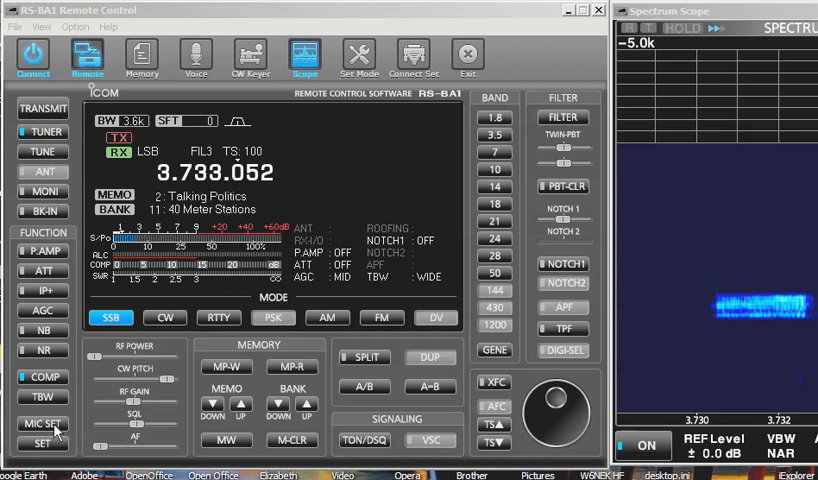
left_click(42, 423)
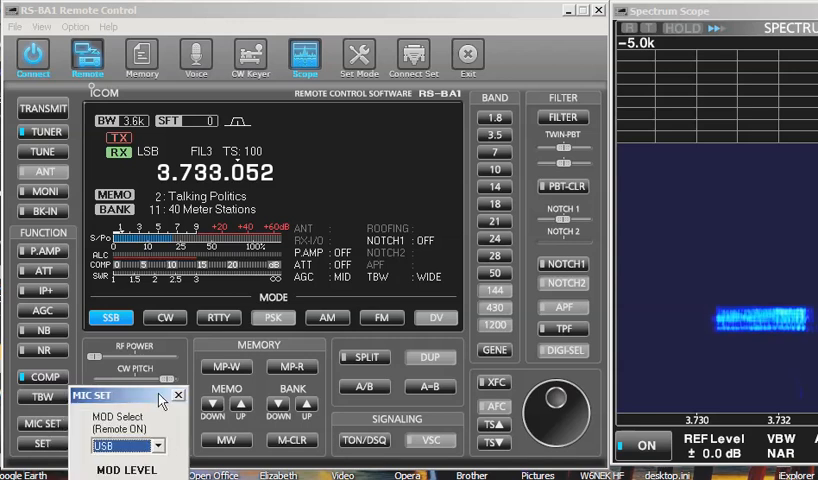
left_click_drag(130, 395, 130, 244)
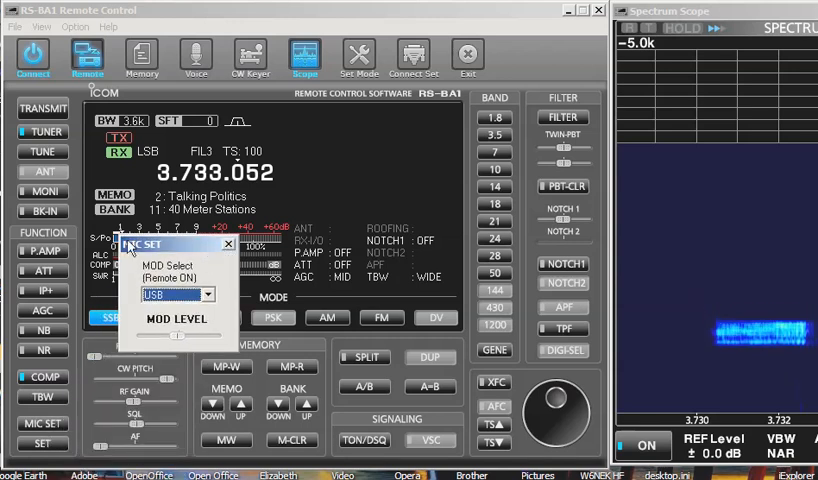
left_click(207, 294)
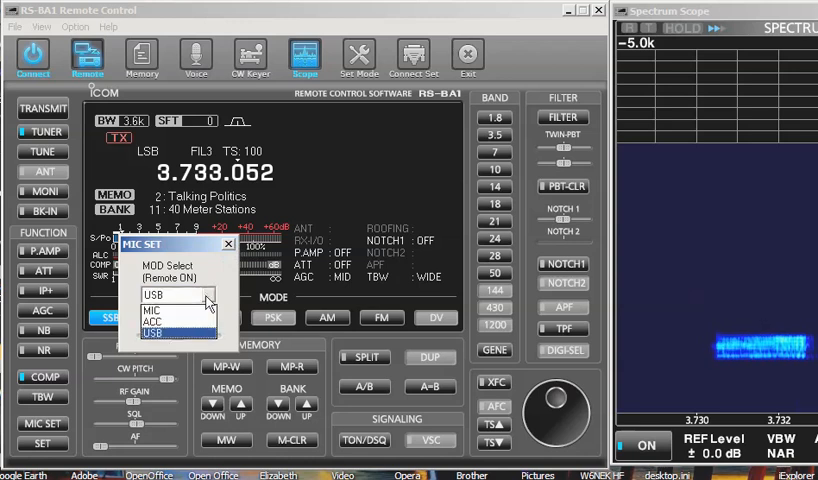
mouse_move(170, 322)
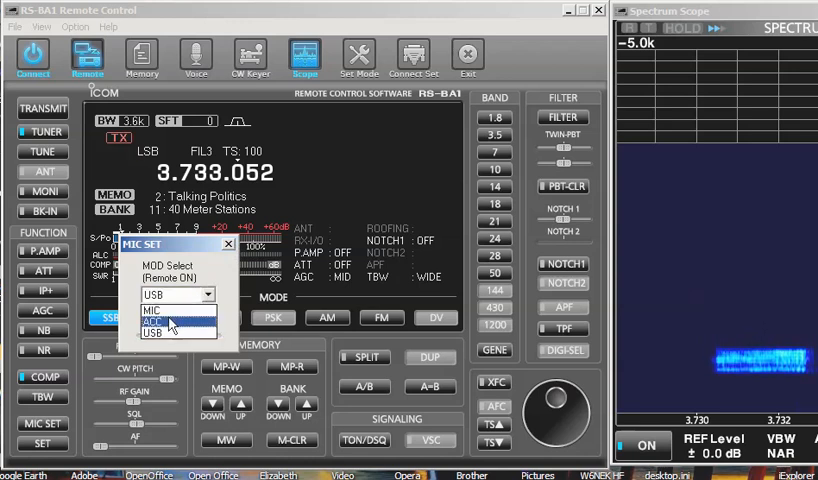
left_click(160, 332)
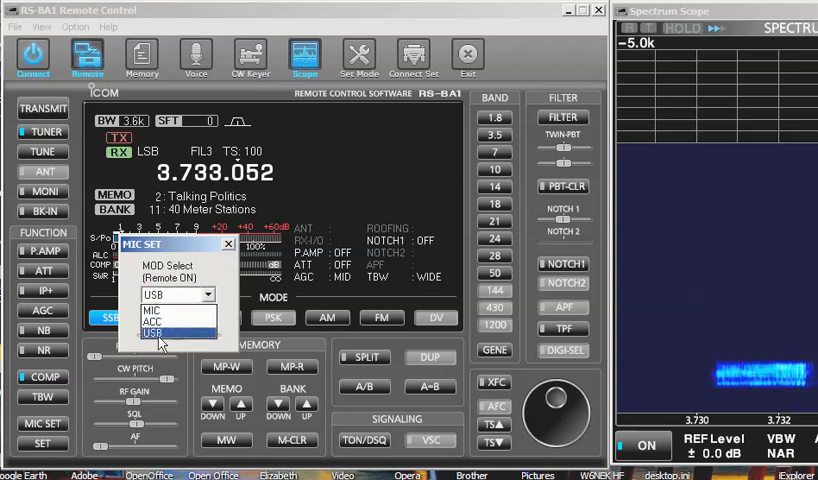
left_click(162, 332)
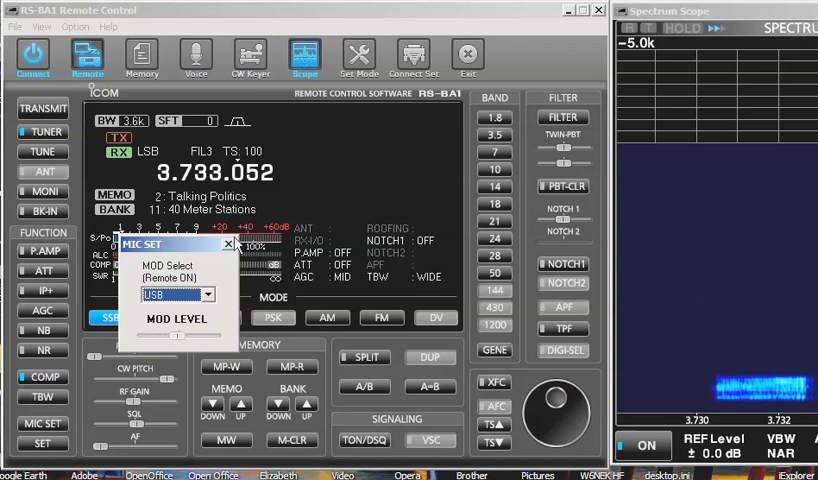
left_click(229, 245)
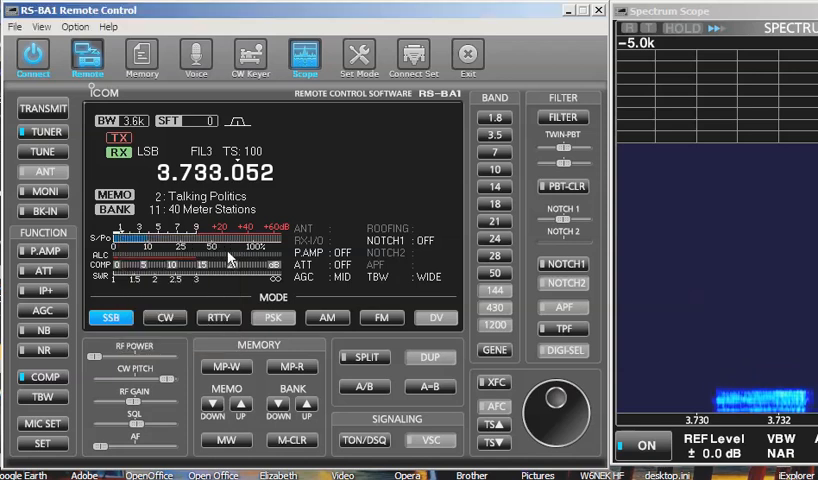